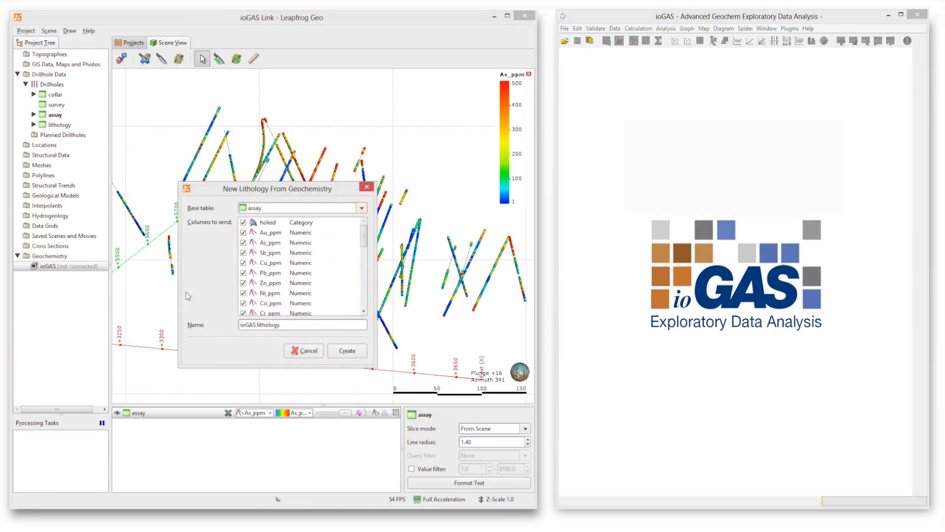
Create the ioGAS lithology from the assay table, display it, connect to ioGAS and load the data there.
click(346, 351)
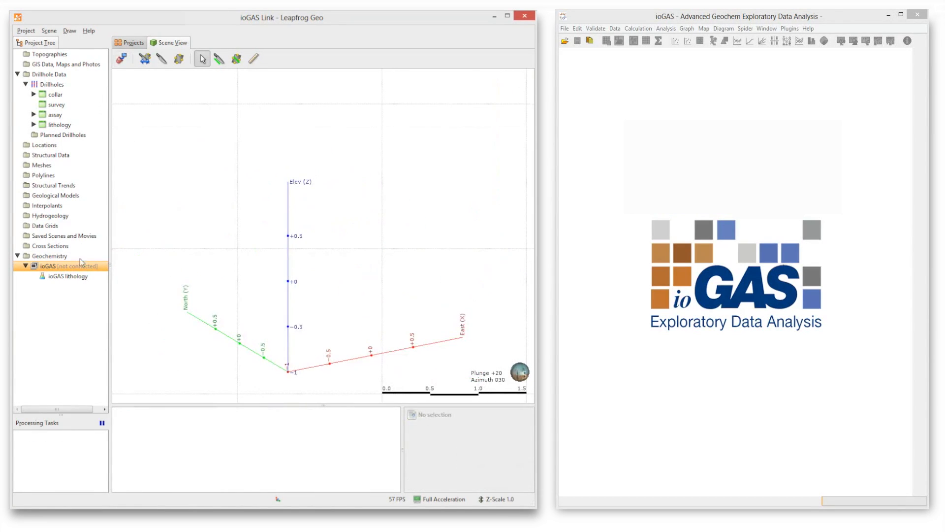
click(68, 276)
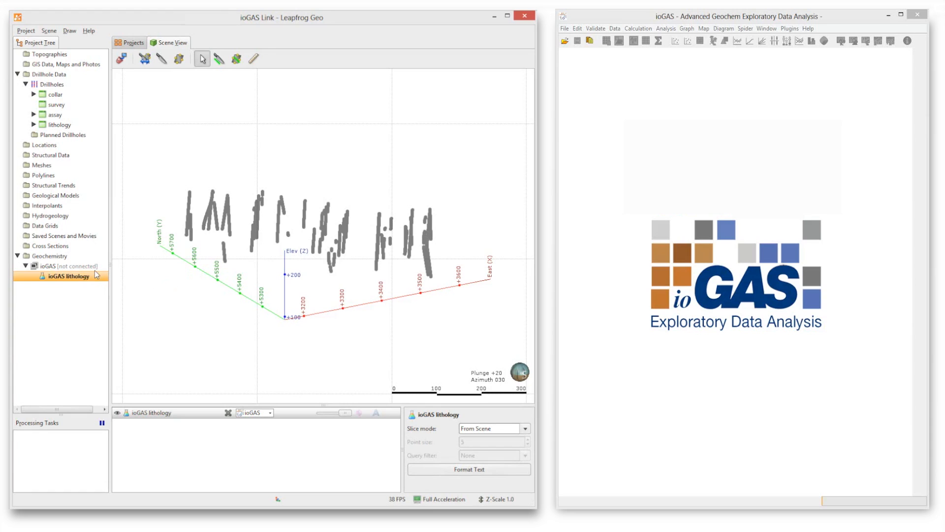
right_click(66, 267)
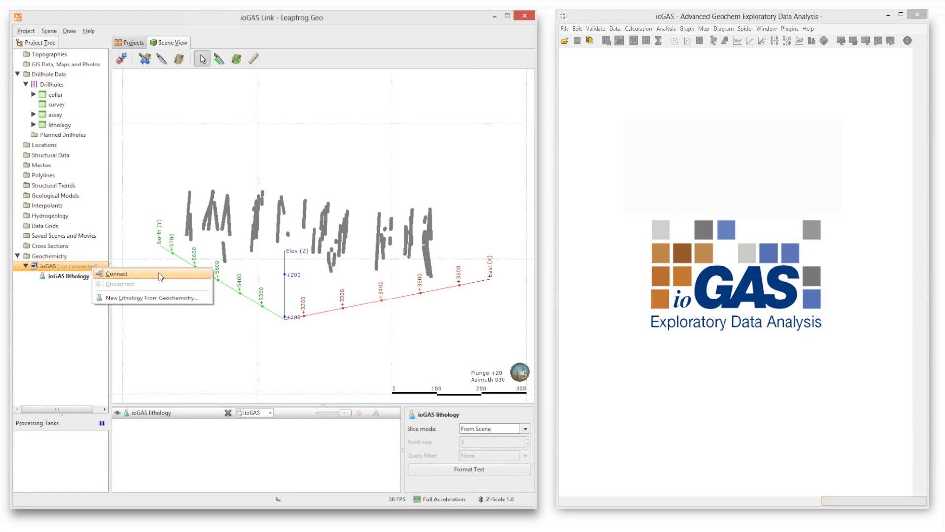
click(566, 28)
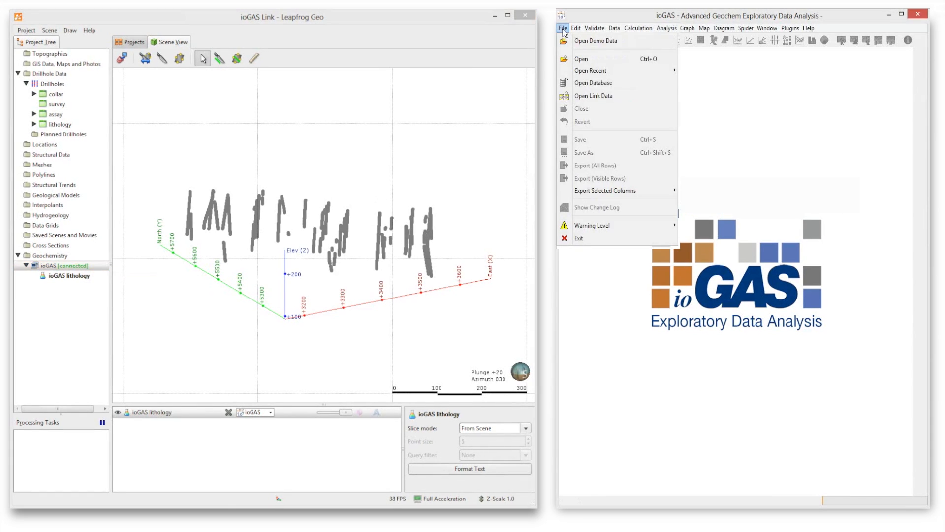
click(593, 95)
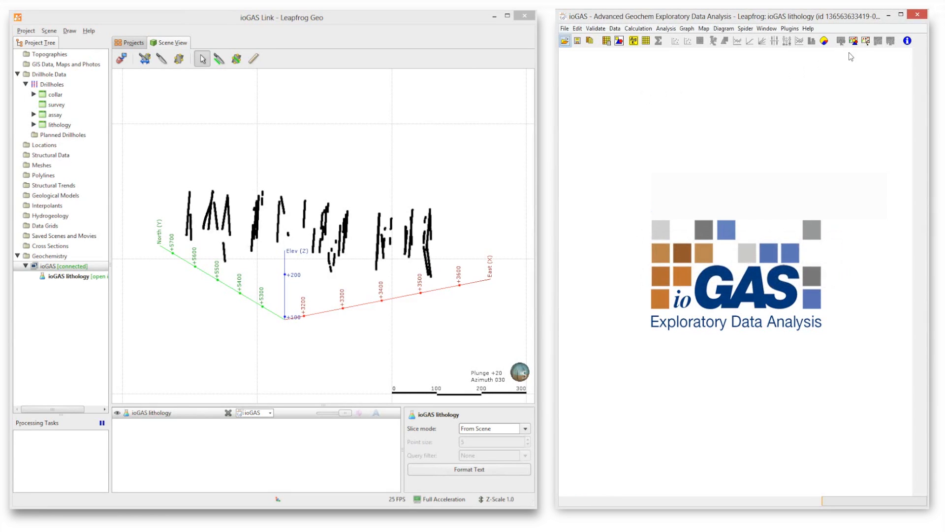
Display a spatial 3D plot and auto-attribute sample colours by Au_ppm ranges.
click(866, 41)
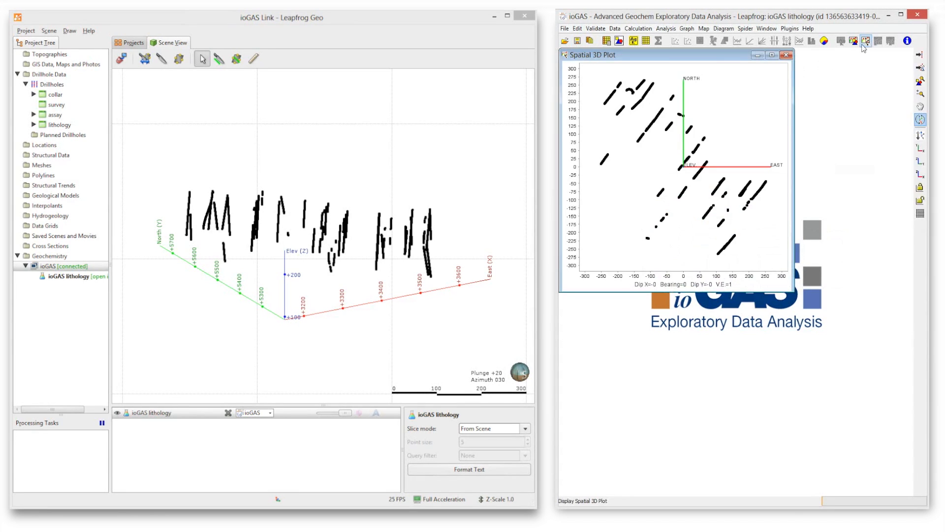
click(619, 40)
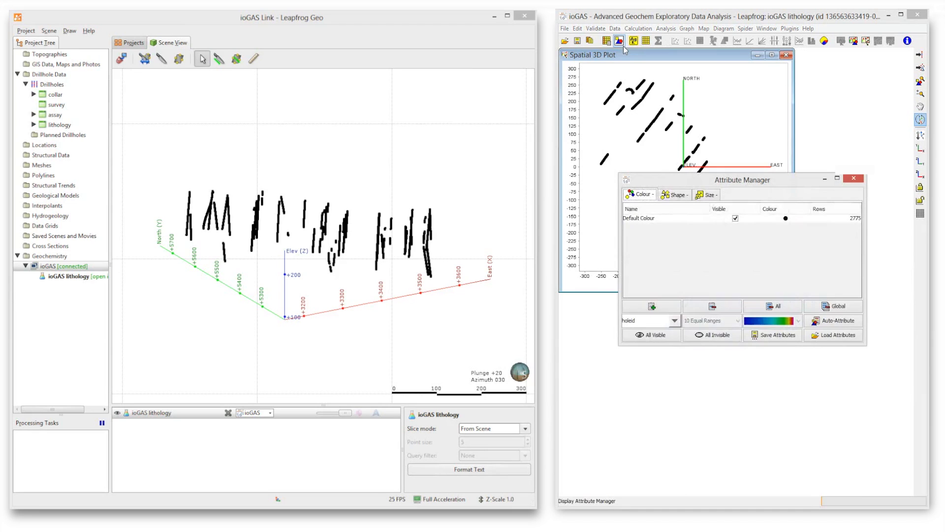
click(650, 320)
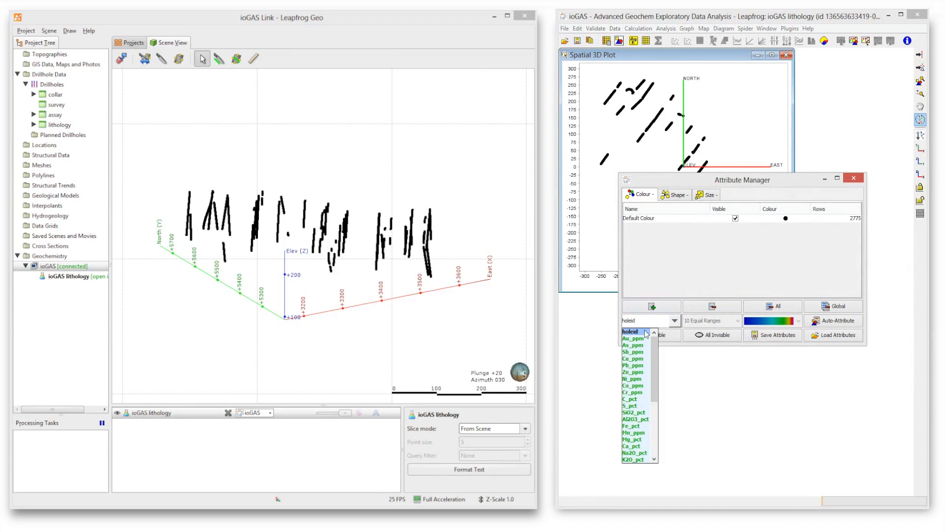
click(632, 338)
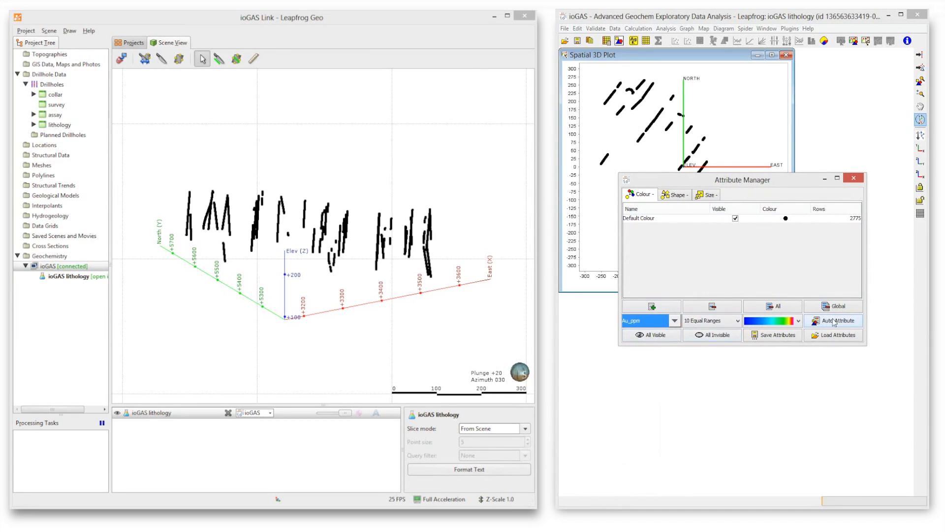
click(719, 33)
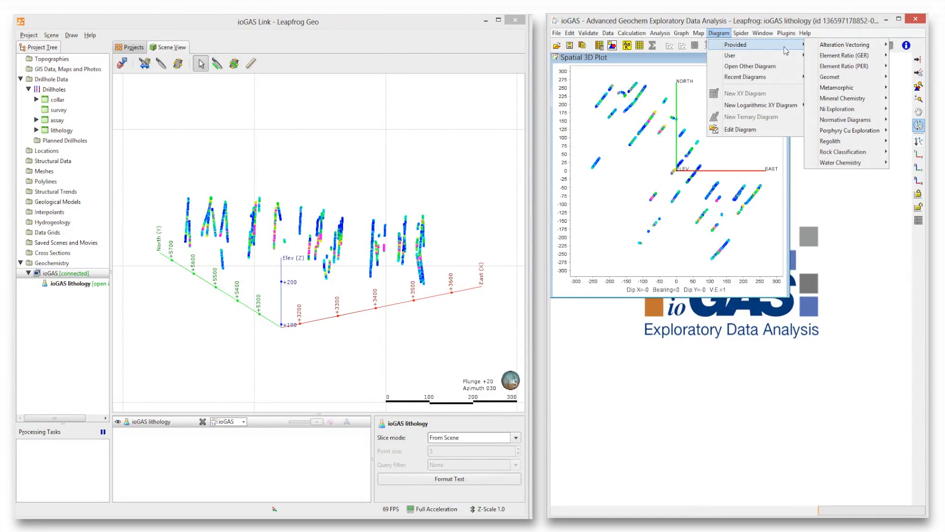
mouse_move(843, 152)
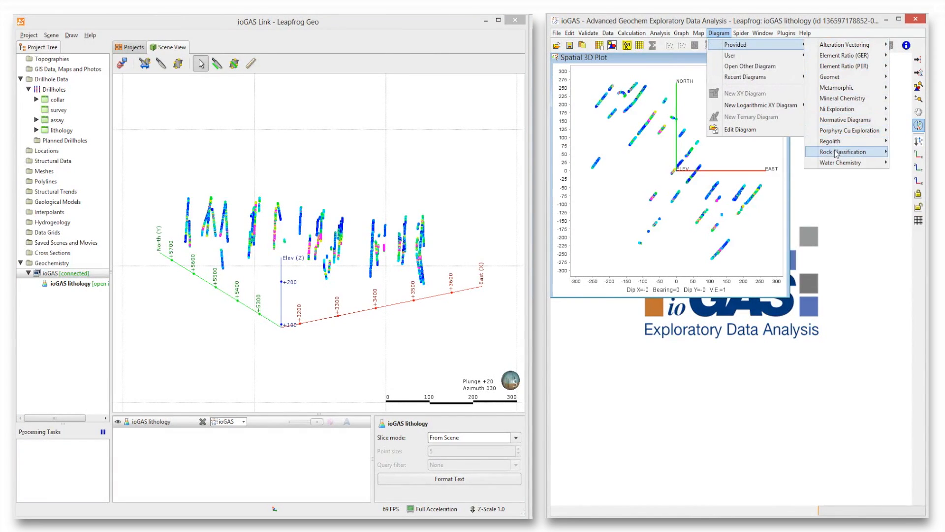
Open the Jensen Cation Plot (Total Fe) and colour rows by its classification polygons, replacing existing colours.
click(843, 151)
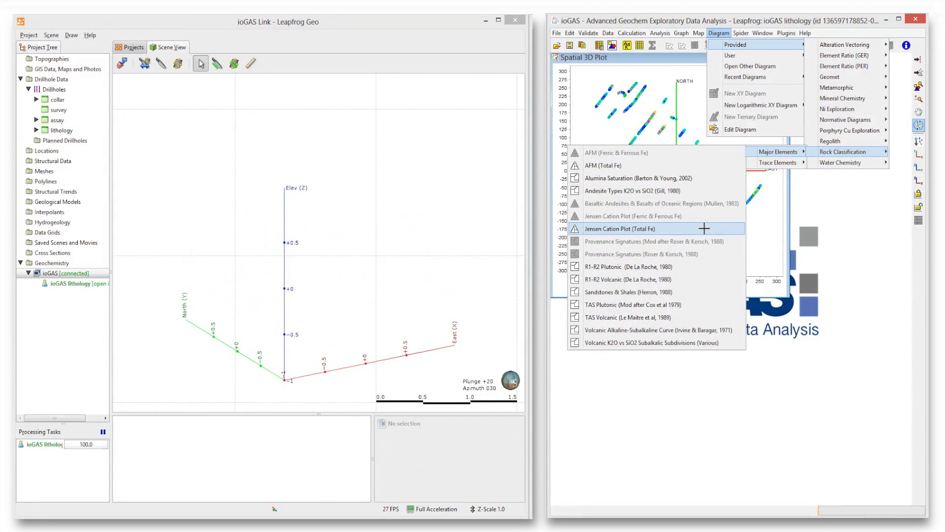
click(619, 228)
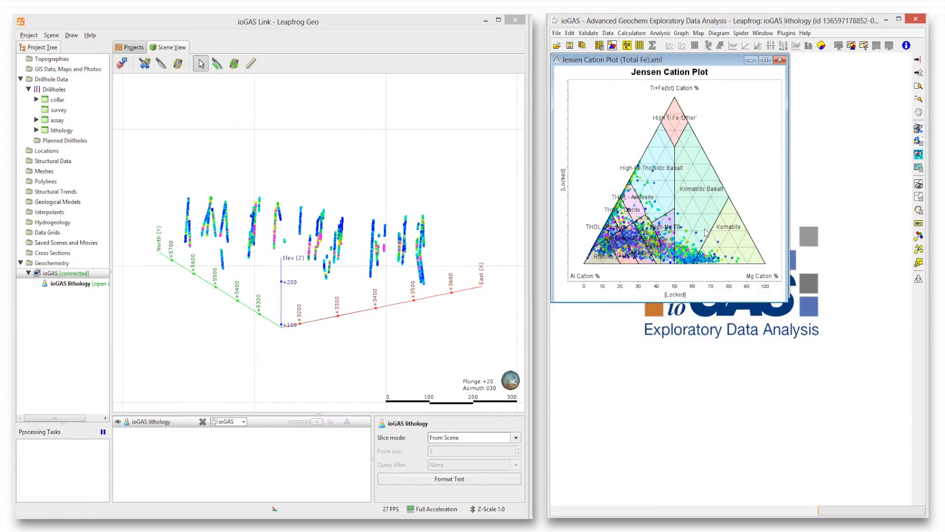
mouse_move(887, 246)
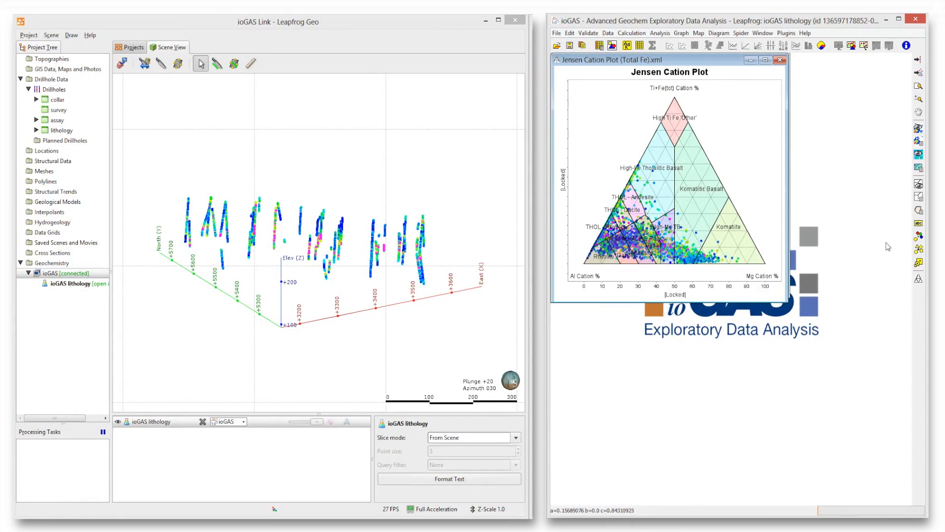
mouse_move(918, 235)
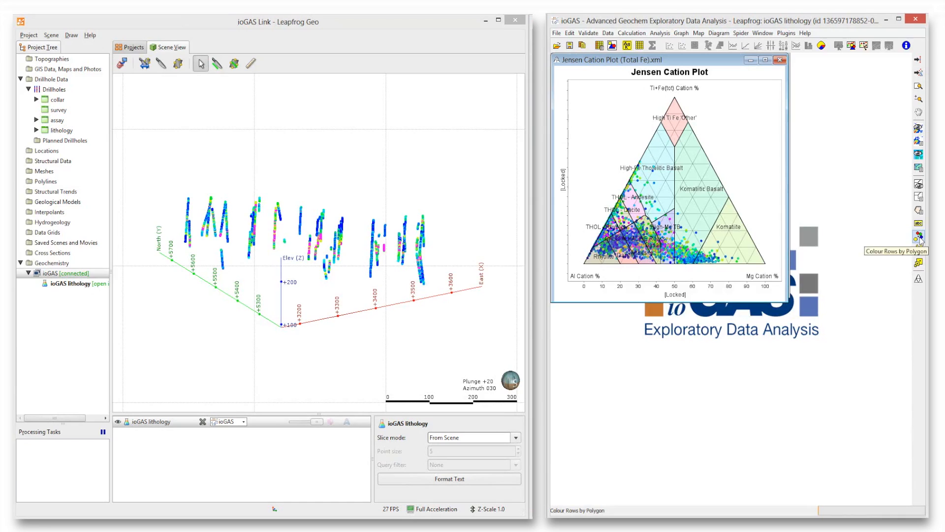
click(917, 235)
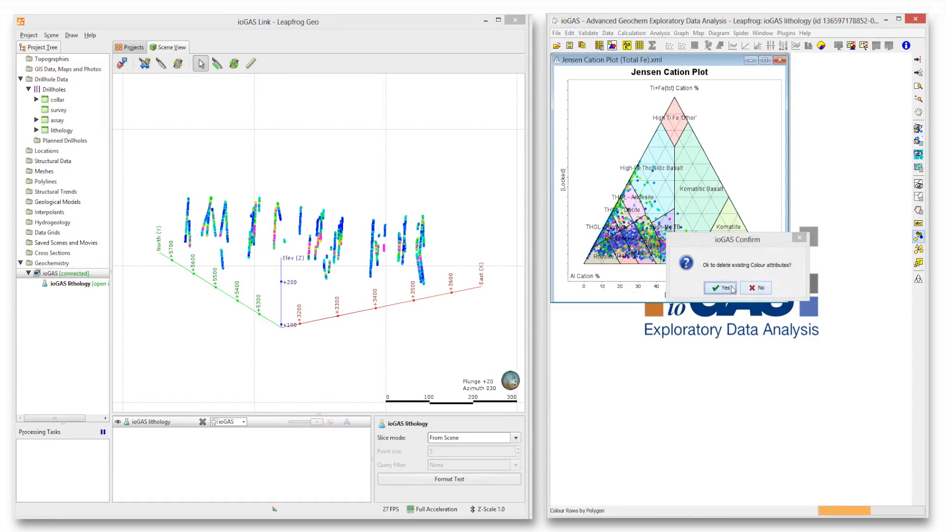
click(719, 288)
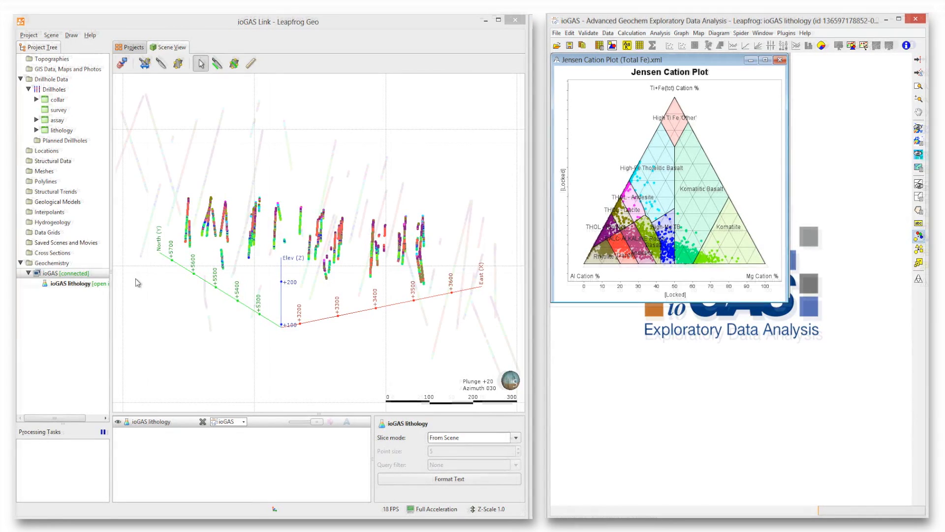
Make a variable from colour named 'Colour - Jensen Cation Plot', overwriting the existing column.
click(607, 33)
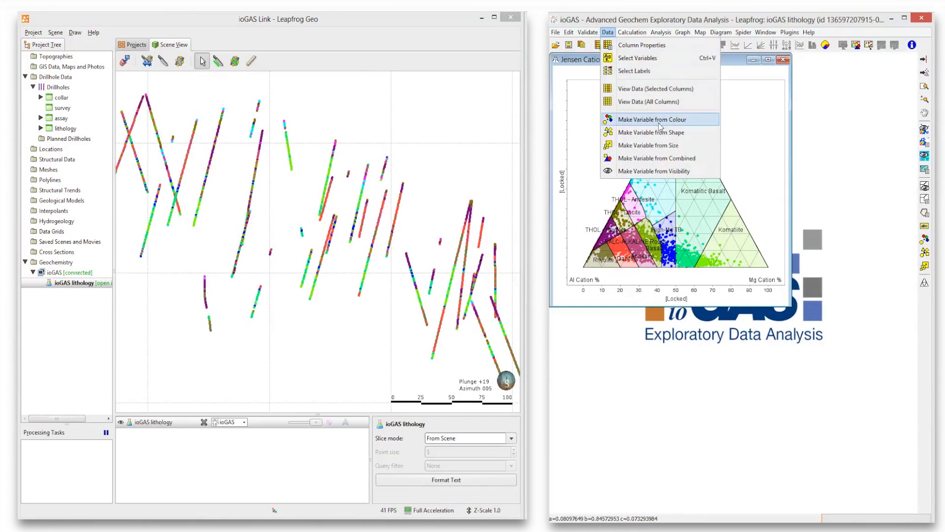
click(652, 119)
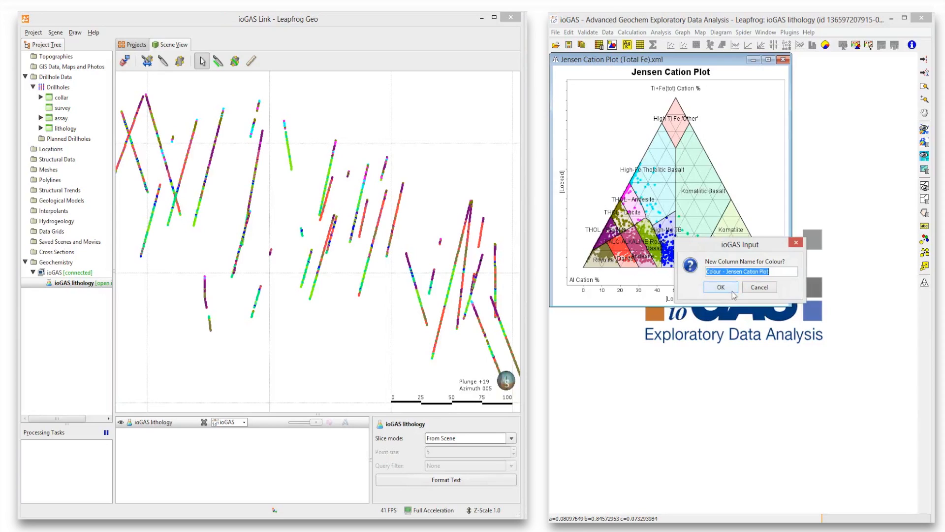
click(719, 287)
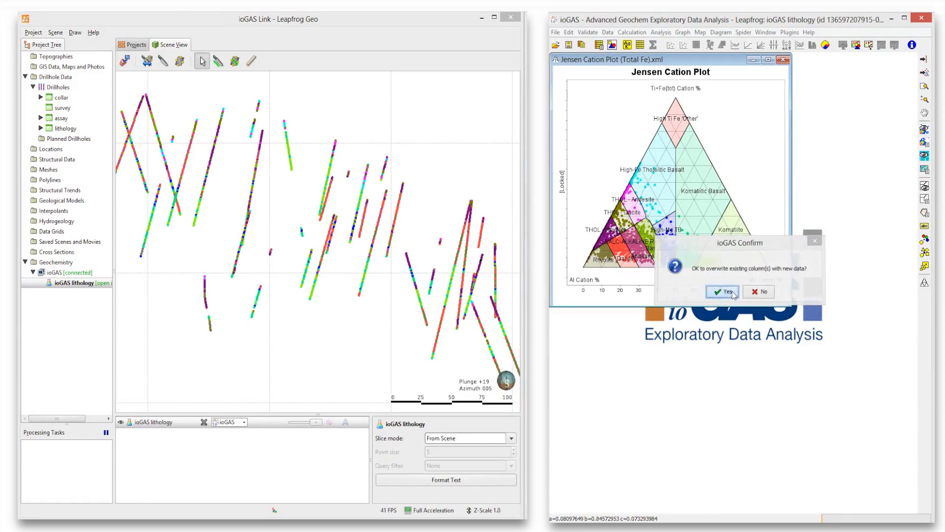
click(722, 292)
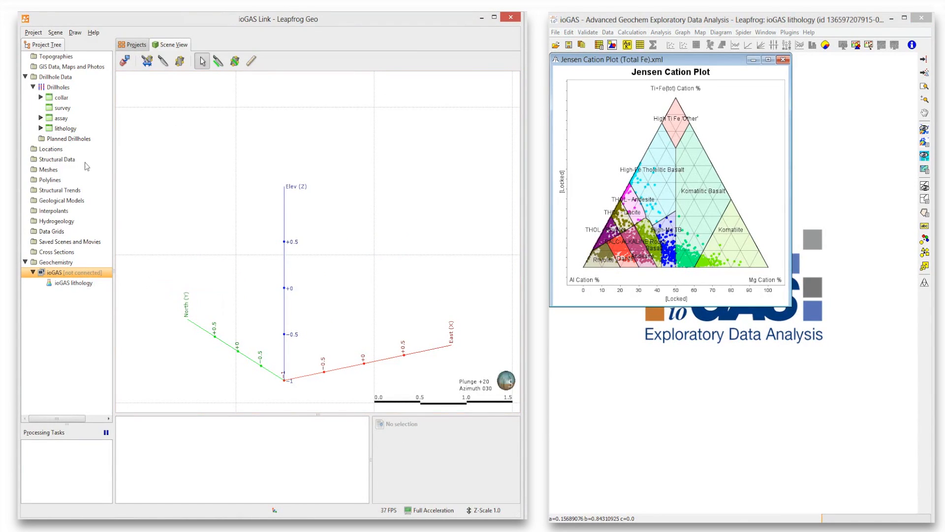
Show the Colour___Jensen_Cation_Plot column on the drillholes and start geological model GM from it.
click(48, 117)
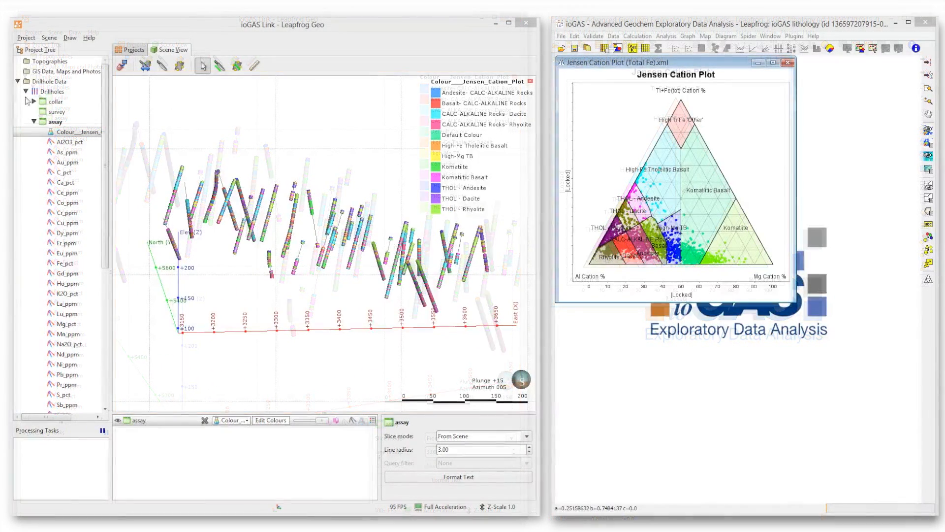
click(26, 90)
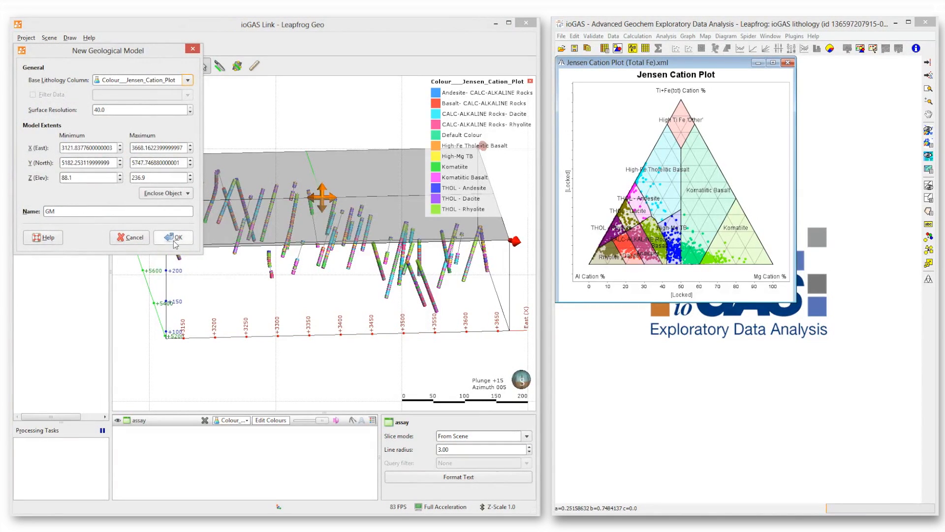
Add a new intrusion from base lithology with Komatiite as interior lithology to GM's surface chronology.
right_click(63, 213)
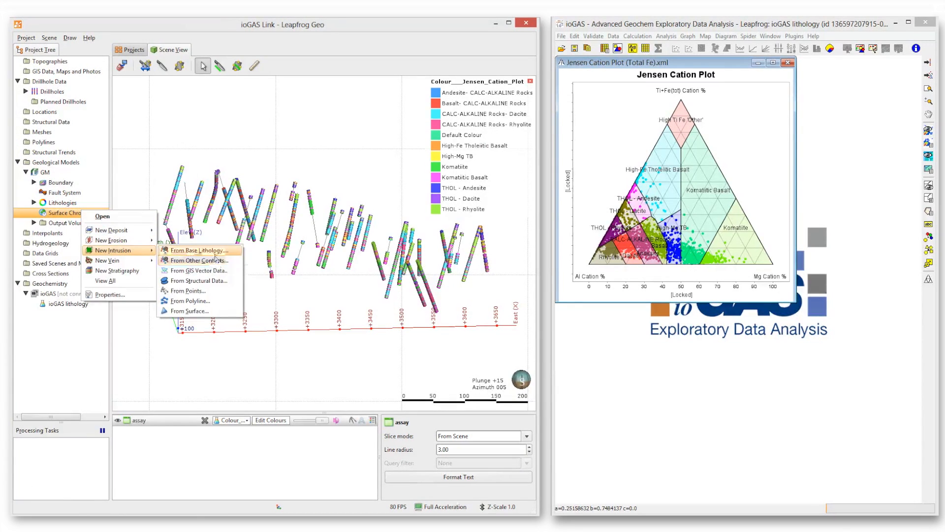
click(198, 260)
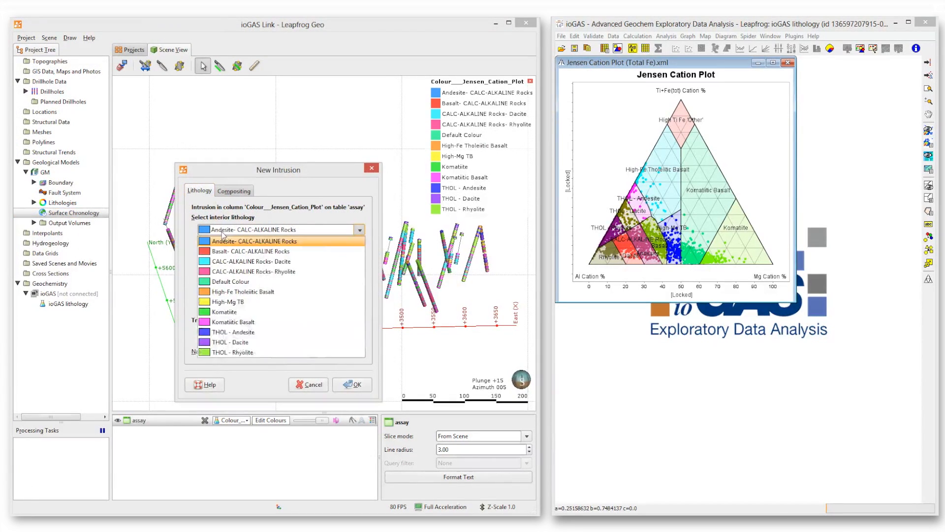
click(226, 312)
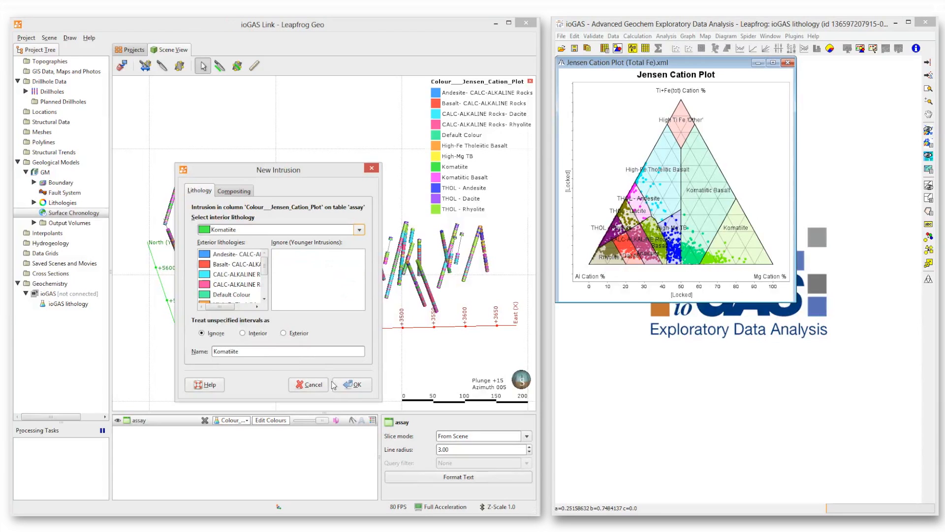
click(356, 386)
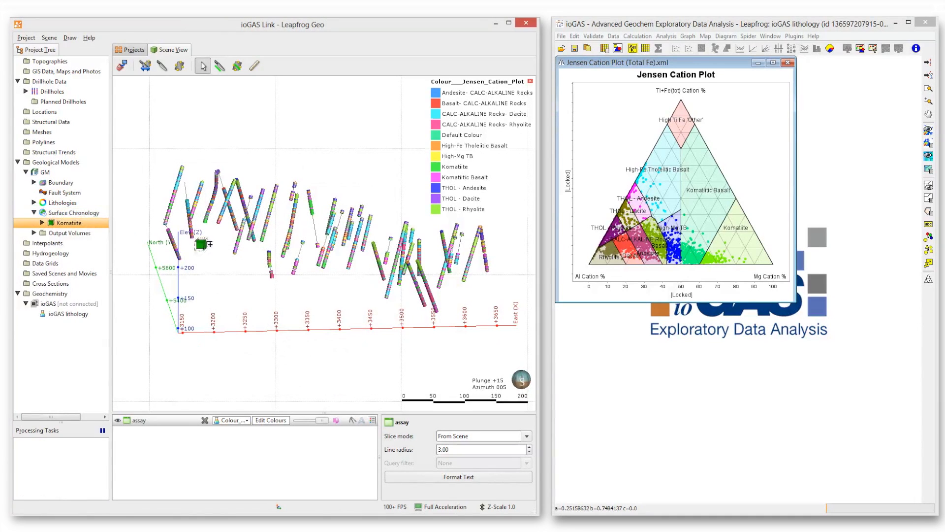